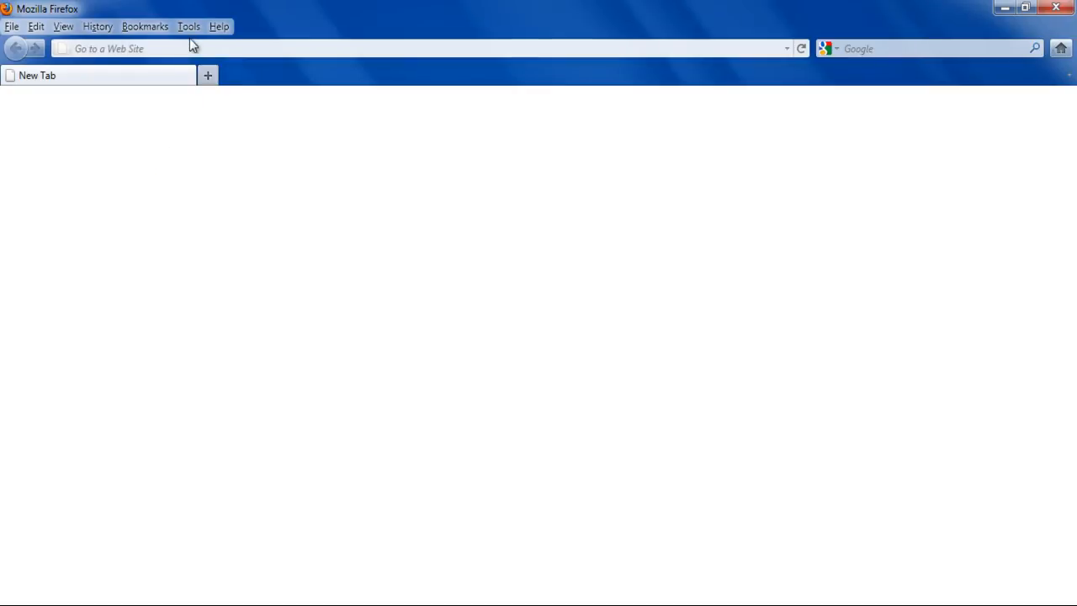
# Open the Add-ons Manager from the Tools menu to view installed extensions
pyautogui.click(189, 27)
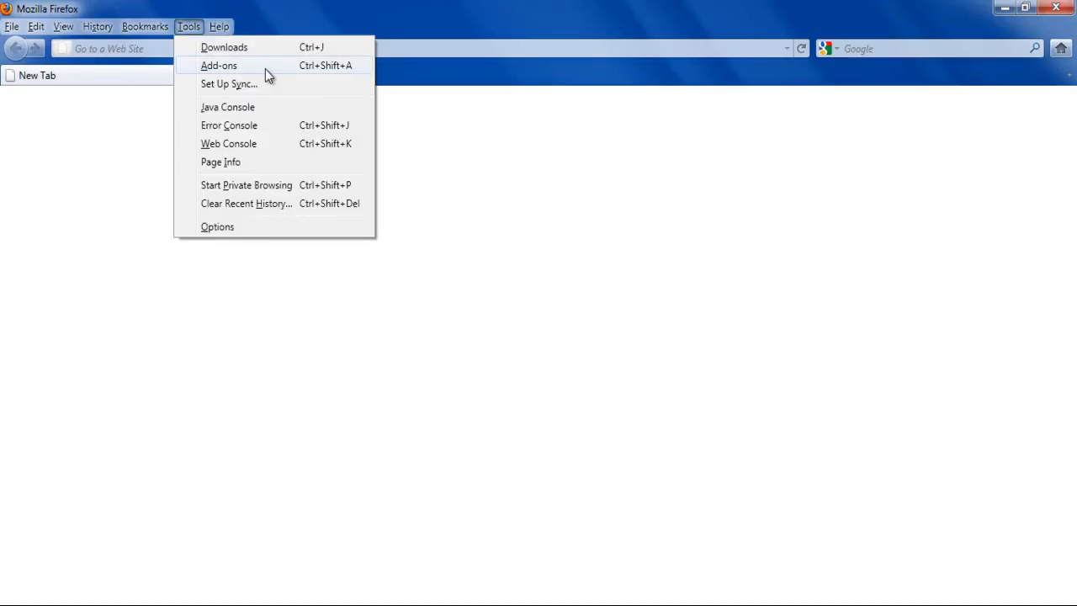
pyautogui.click(219, 66)
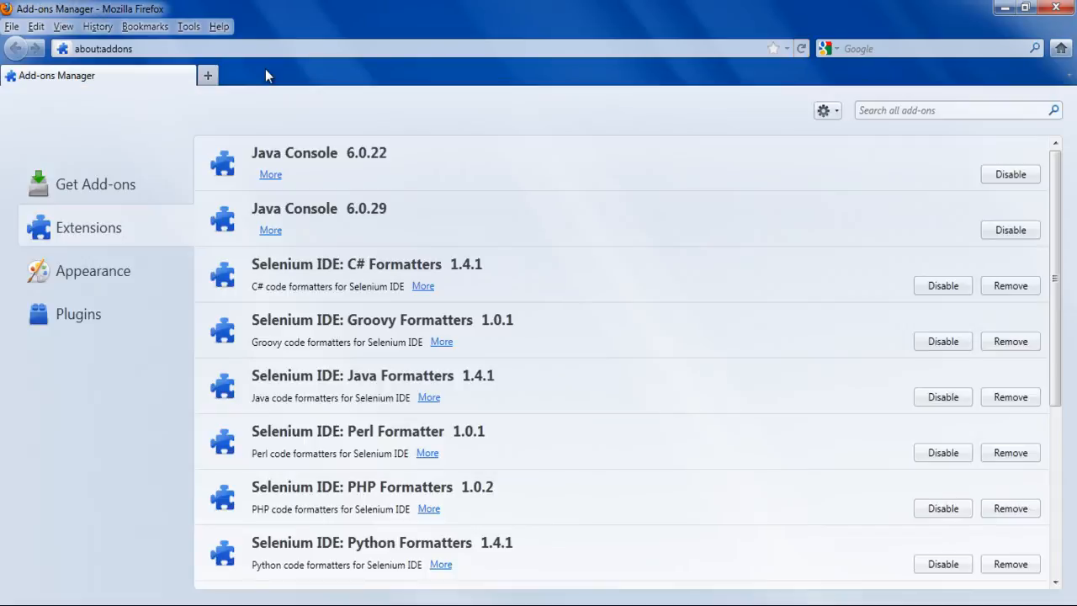
pyautogui.moveTo(200, 120)
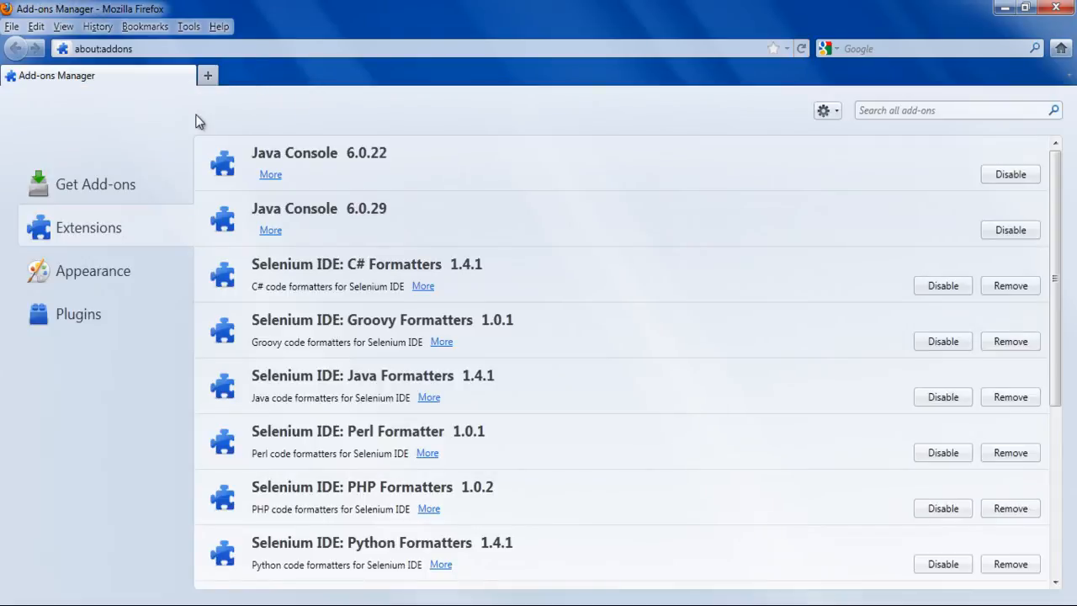
pyautogui.moveTo(122, 194)
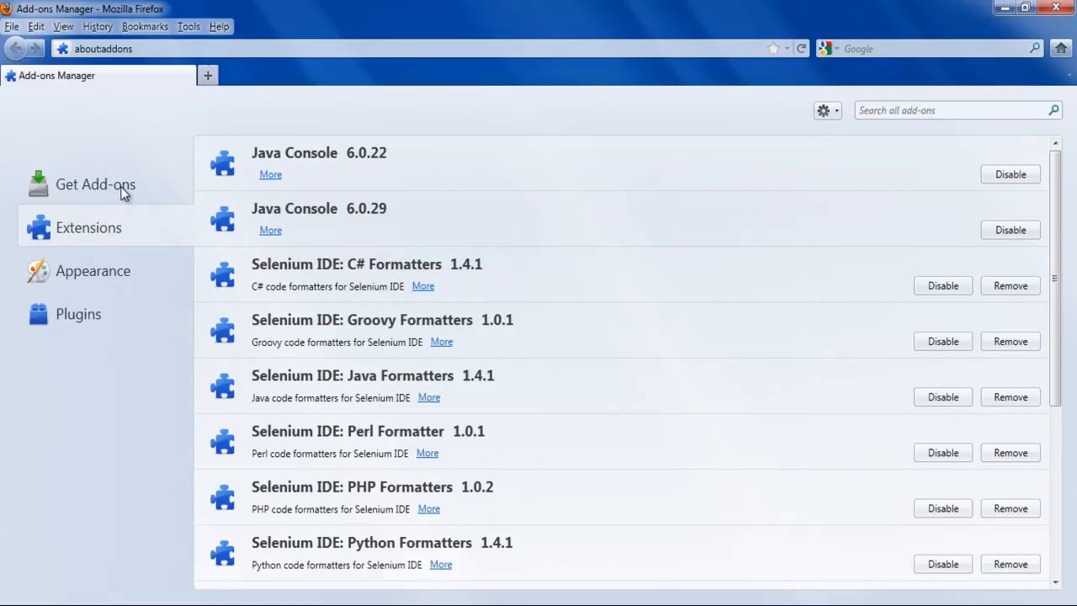
# Search all add-ons for 'cool previews' to find CoolPreviews 3.5
pyautogui.click(95, 185)
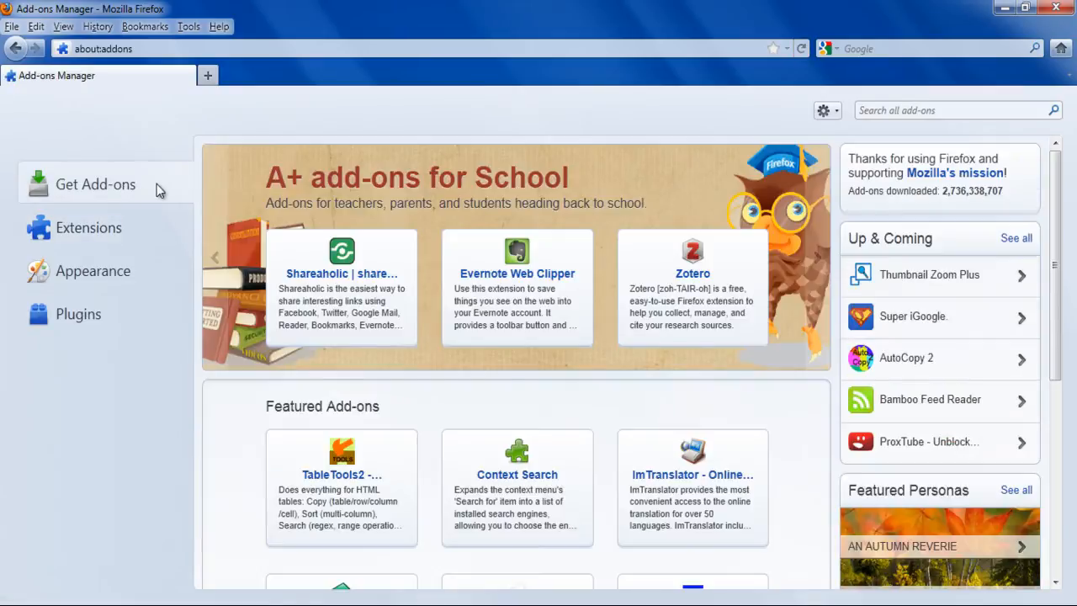
pyautogui.moveTo(807, 133)
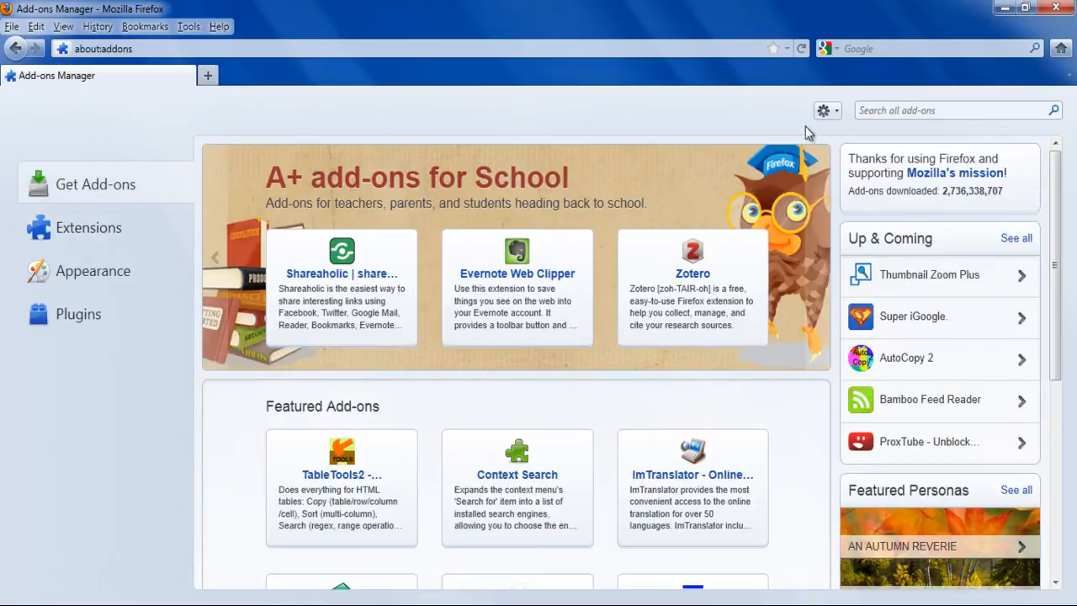
pyautogui.click(955, 111)
pyautogui.write('cool previews')
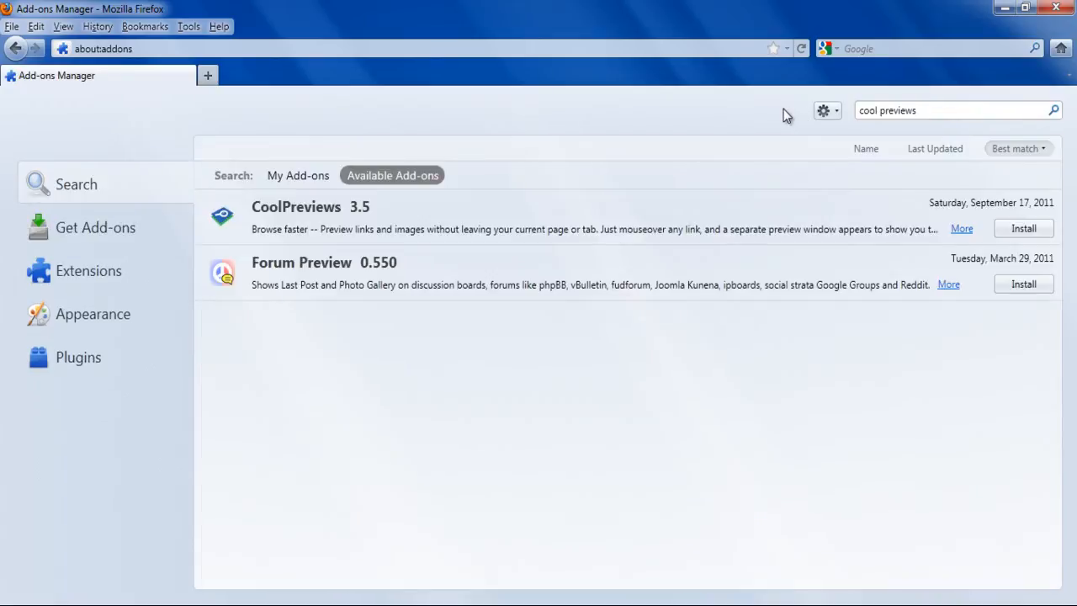
pyautogui.moveTo(532, 222)
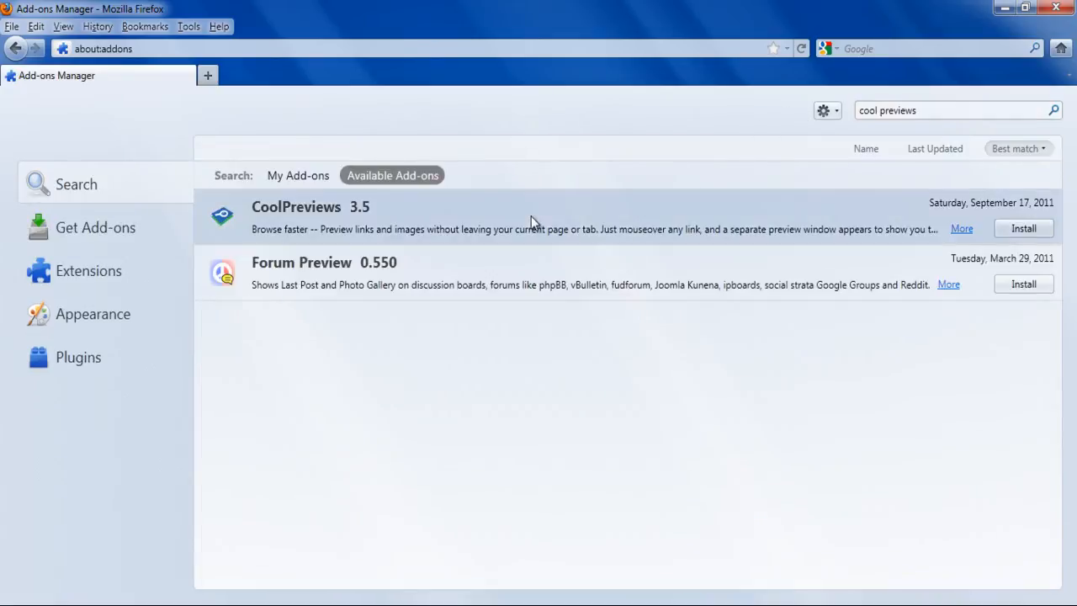
pyautogui.moveTo(806, 218)
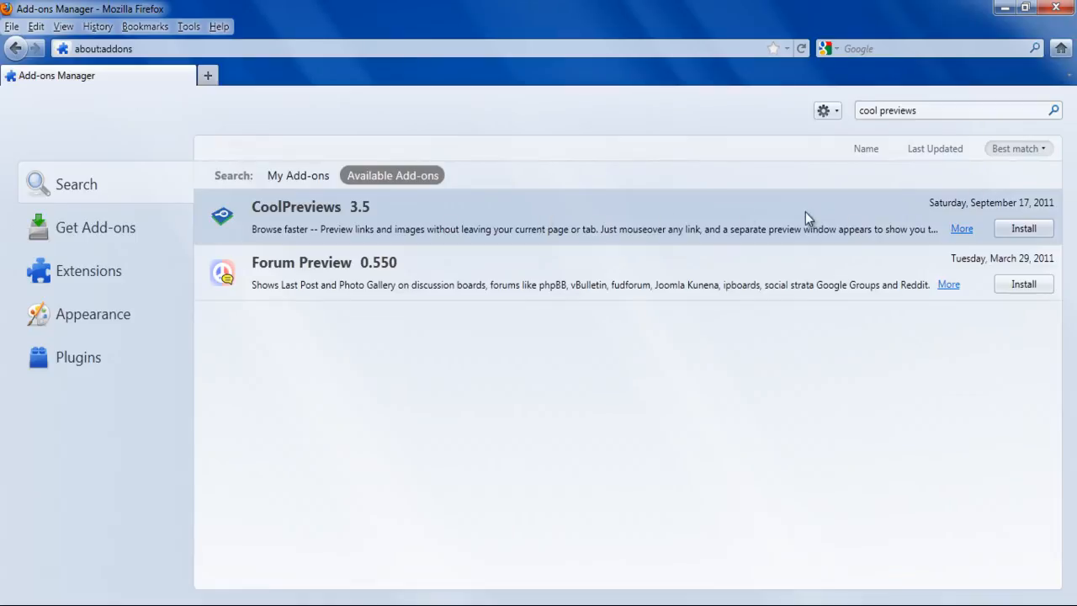
pyautogui.moveTo(1044, 238)
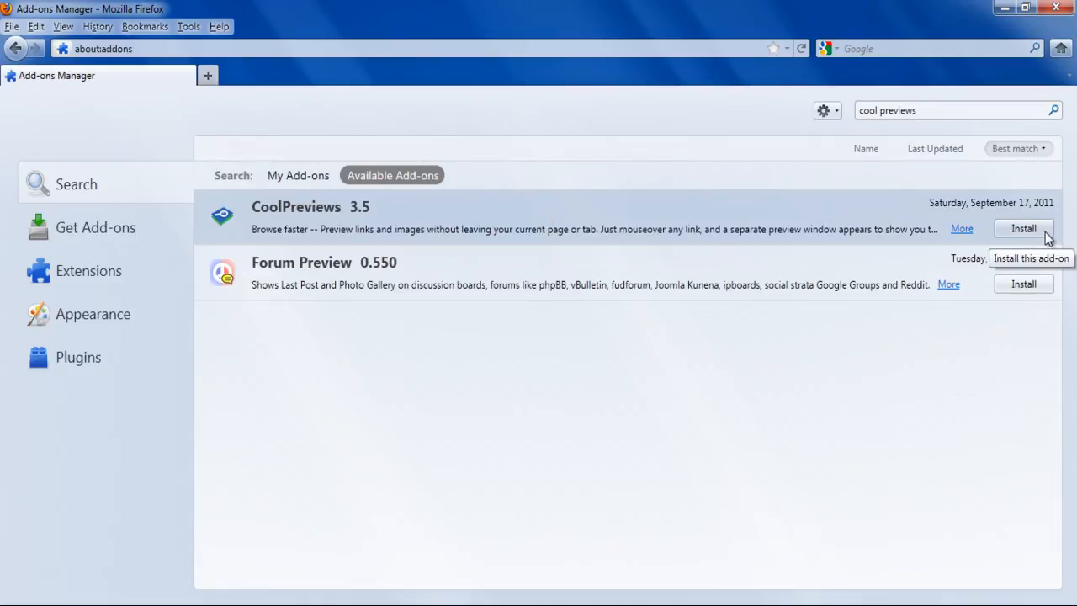
# Install CoolPreviews 3.5 and restart Firefox to complete the installation
pyautogui.click(1023, 228)
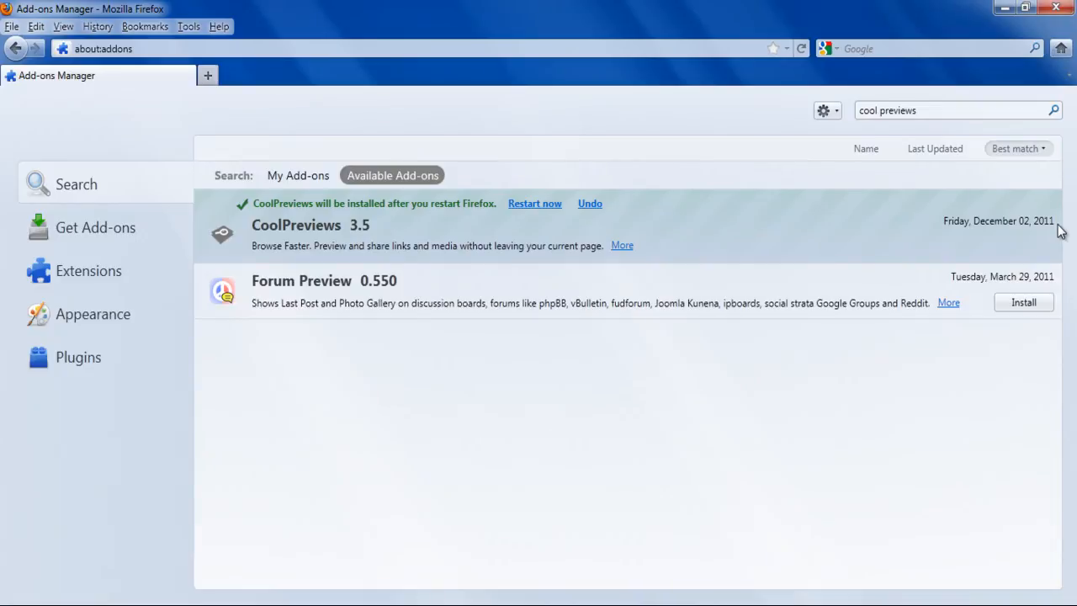
pyautogui.moveTo(570, 232)
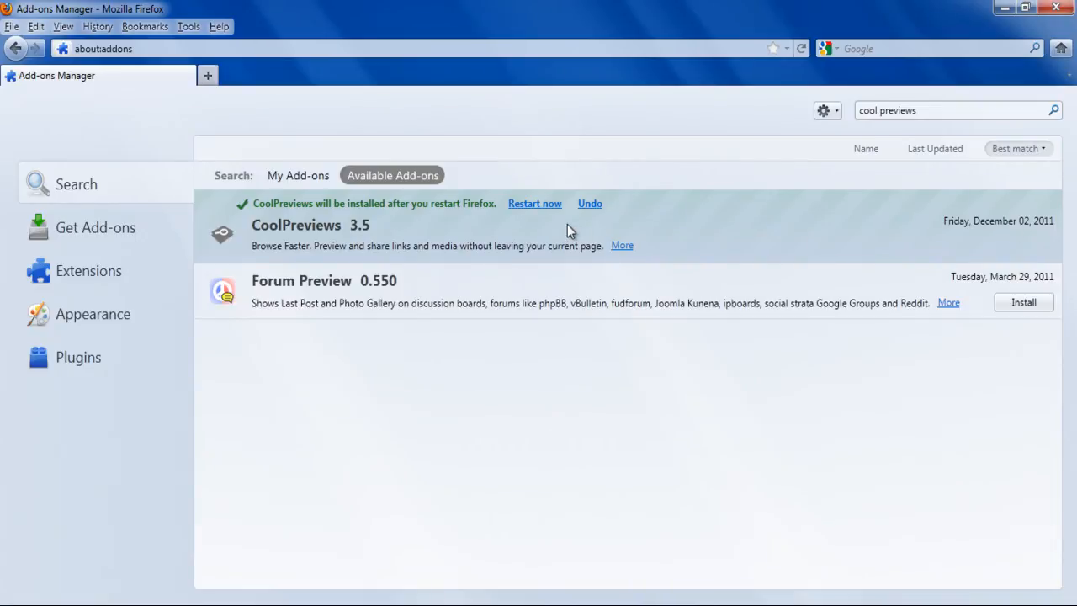
pyautogui.moveTo(535, 206)
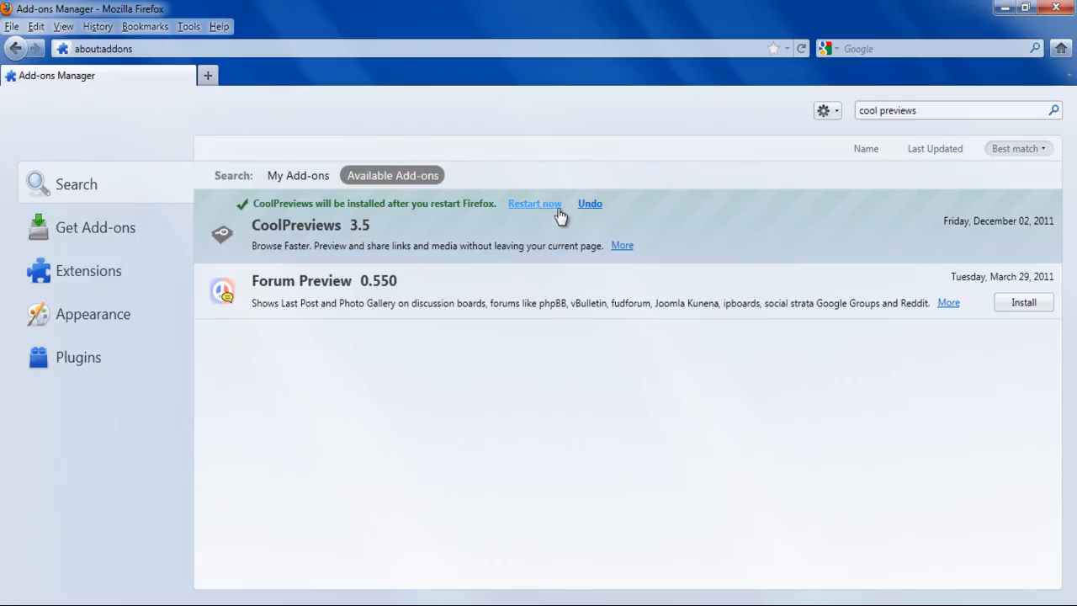
pyautogui.click(534, 203)
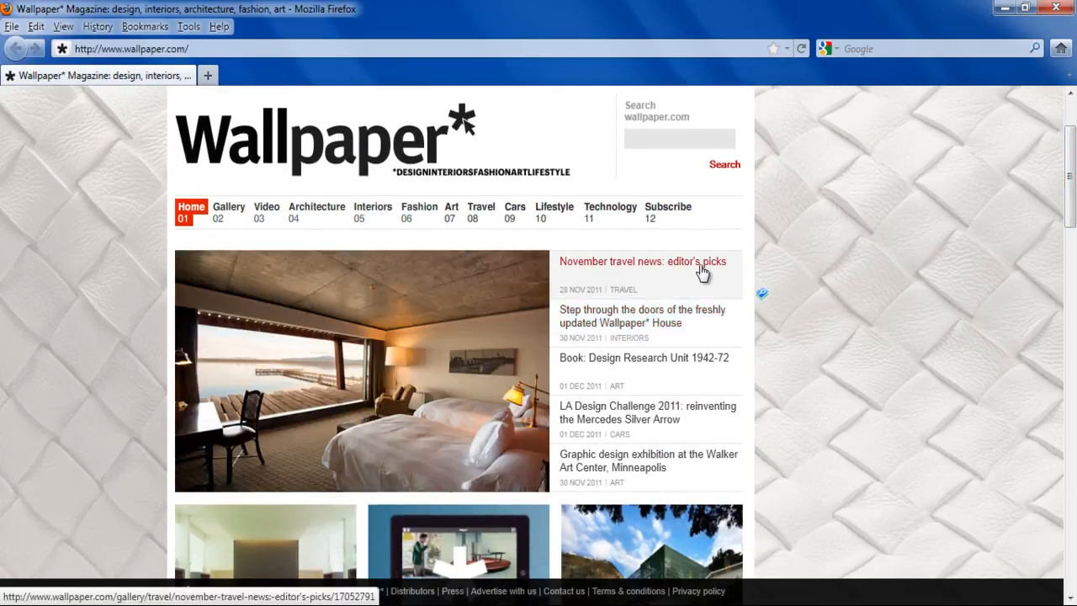
pyautogui.moveTo(764, 302)
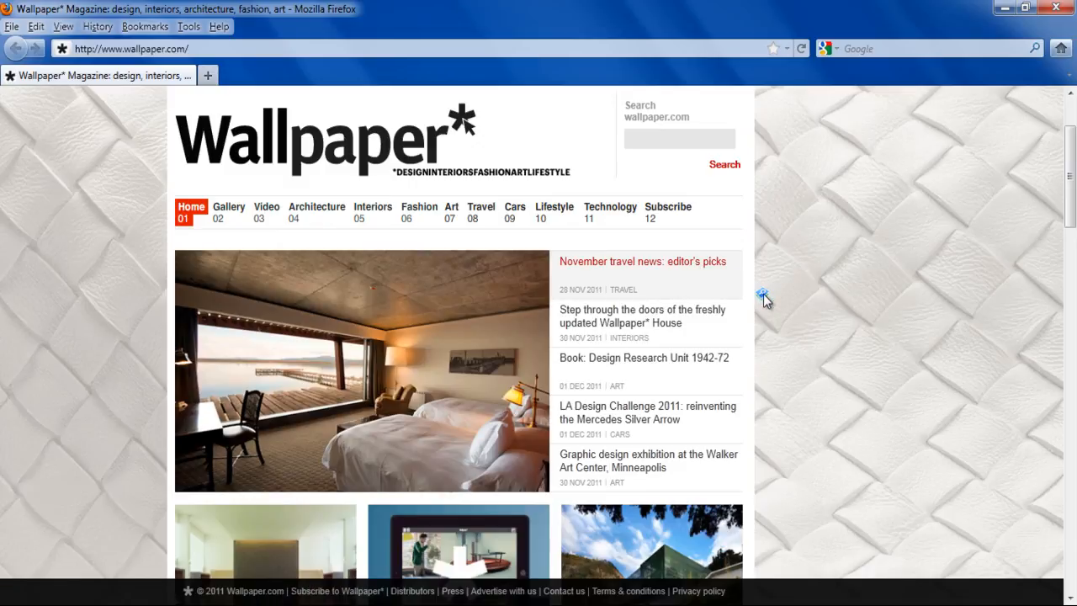